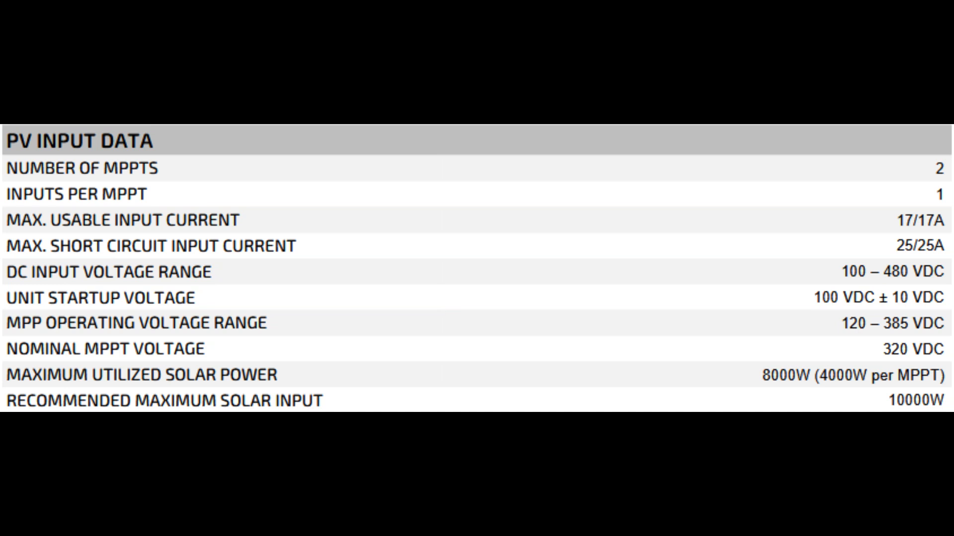
scroll(down, 3)
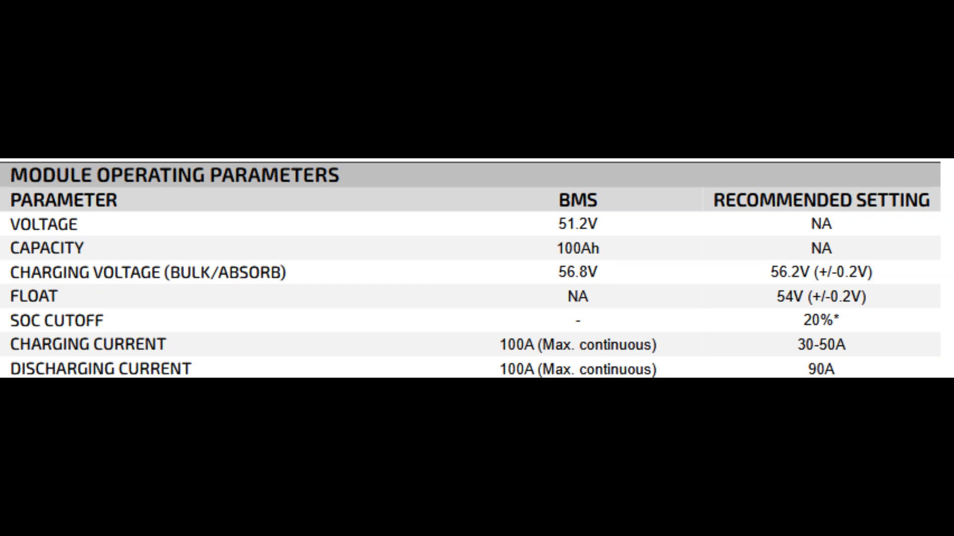
scroll(down, 3)
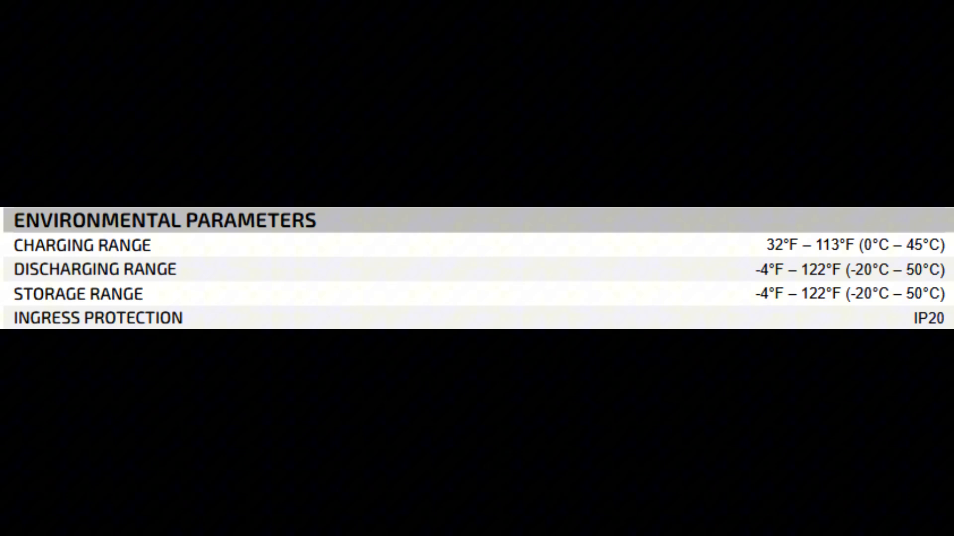